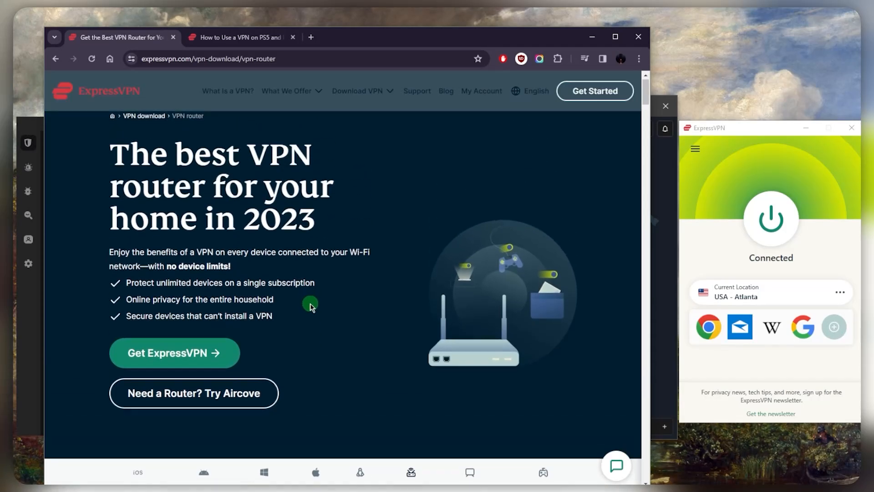
Scroll the VPN router page down to the 'Setup guides for compatible routers' section.
scroll("down", 3)
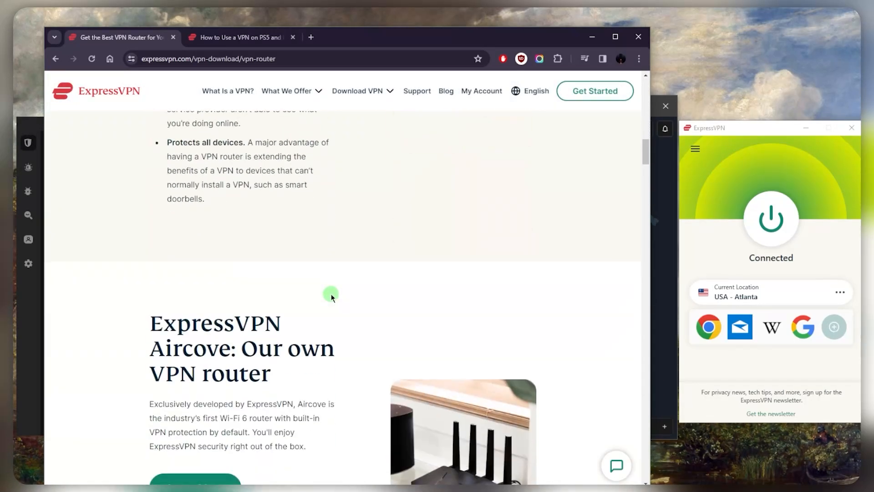
scroll("down", 3)
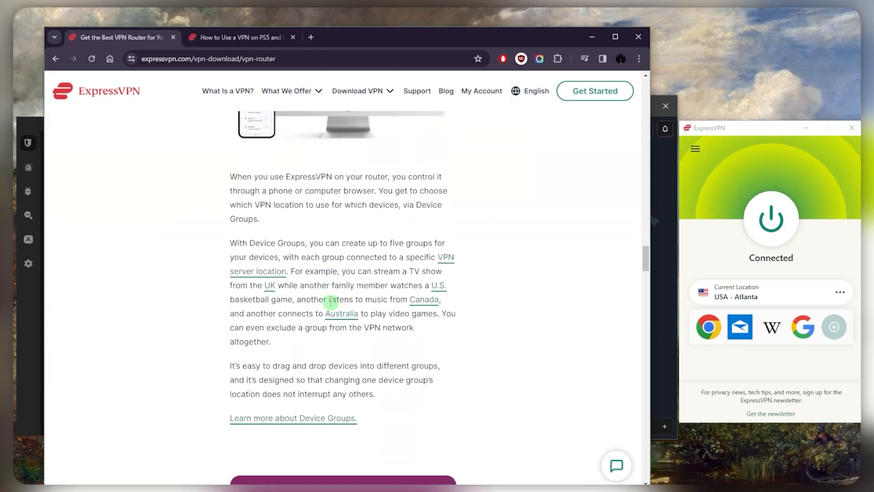
scroll("down", 3)
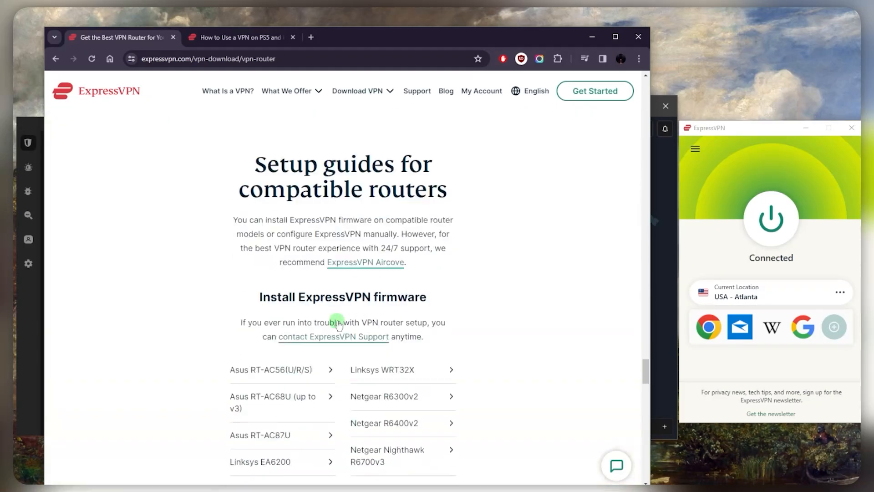
scroll("down", 3)
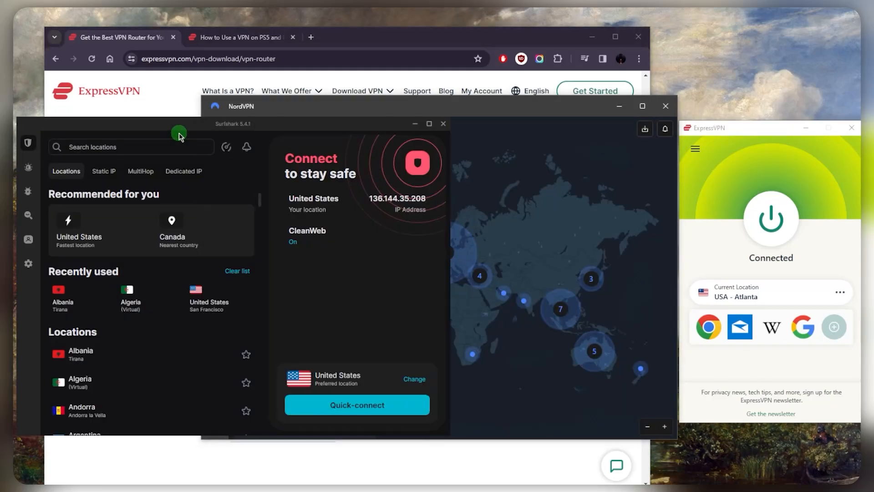
mouse_move(704, 121)
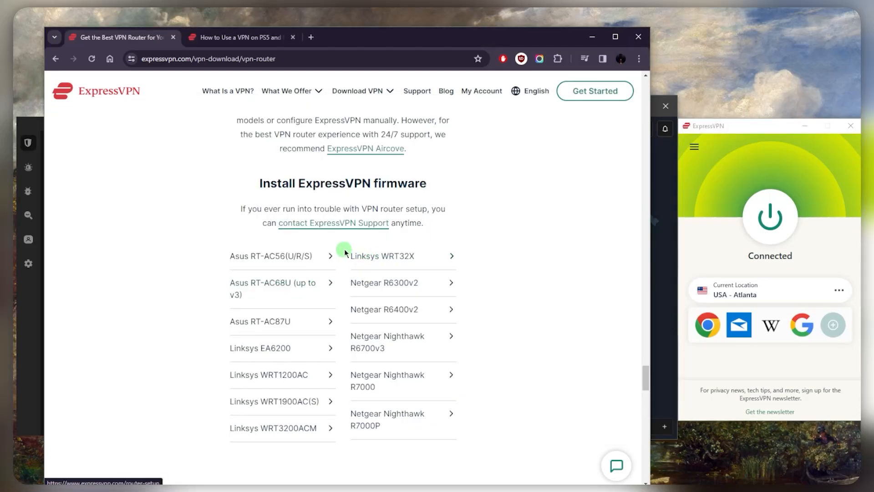
scroll("up", 3)
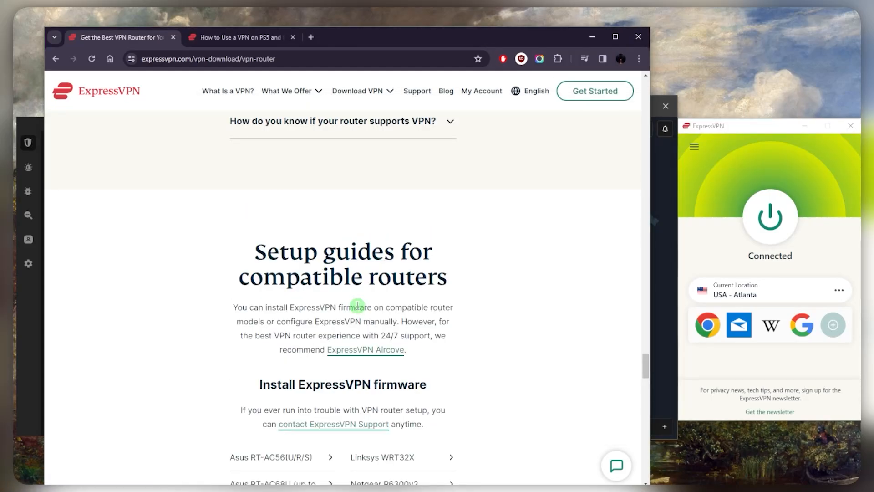
mouse_move(362, 350)
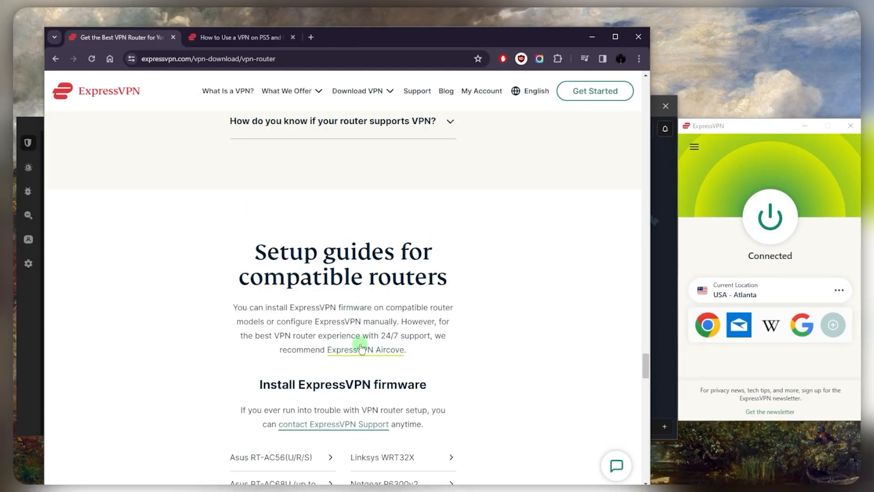
Follow the 'ExpressVPN Aircove' link in the setup guides paragraph to its product page.
left_click(366, 350)
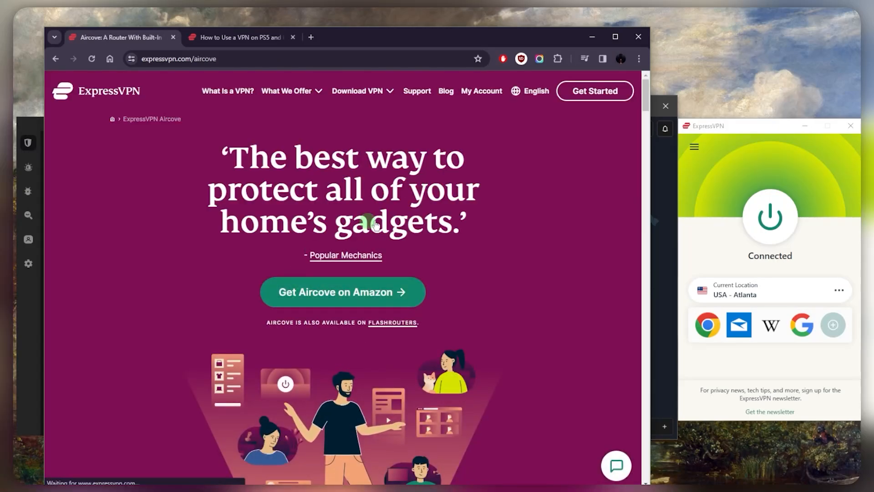
mouse_move(487, 224)
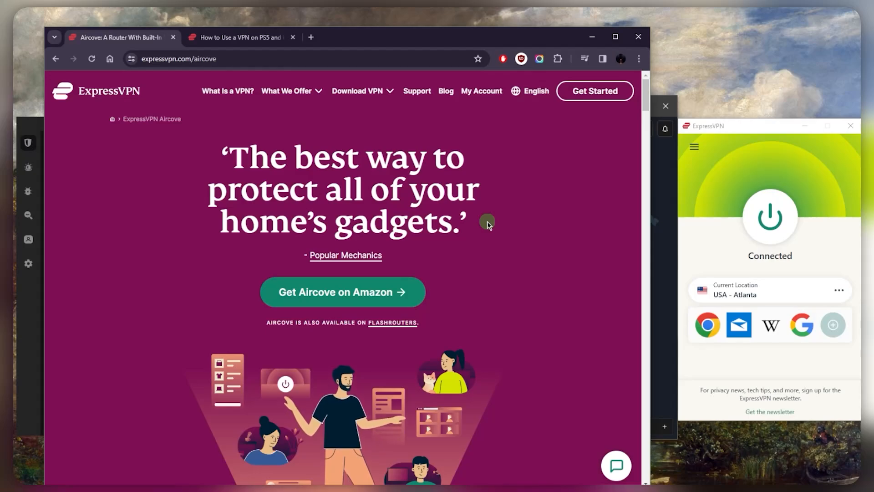